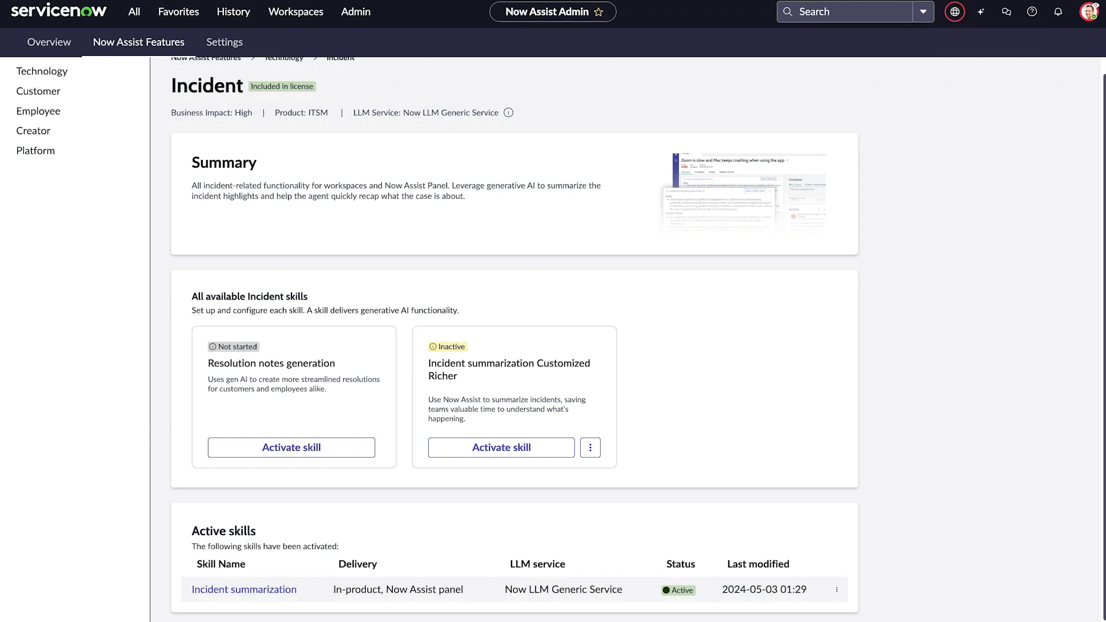
Step: Copy the Incident summarization skill and name it 'Incident summarization customized - richer summary'
{"action": "left_click", "coordinate": [836, 588]}
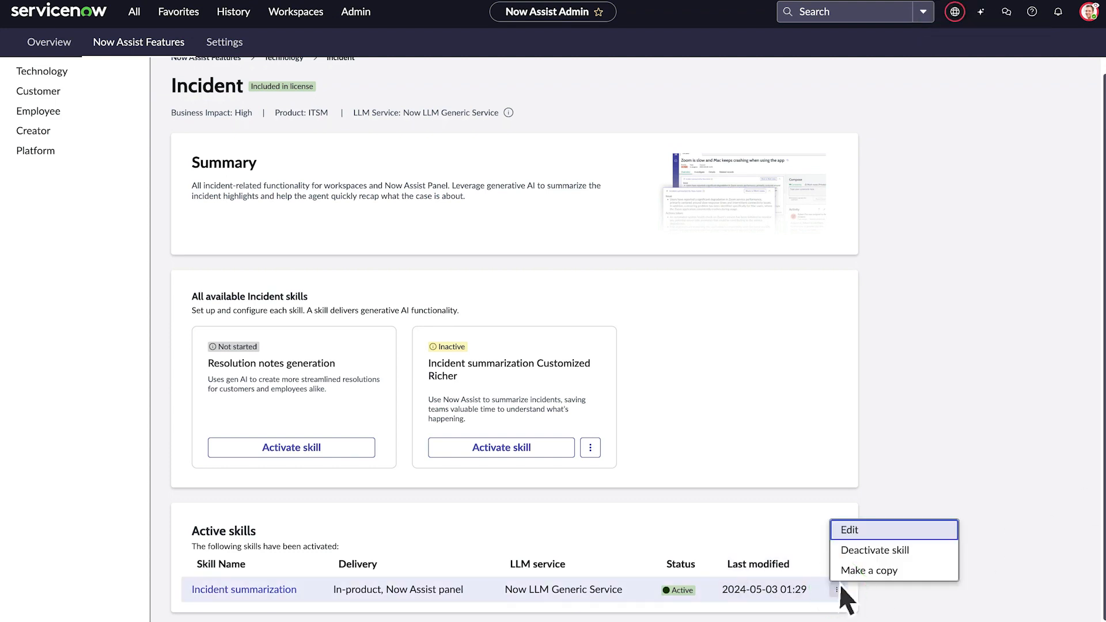
{"action": "left_click", "coordinate": [868, 570]}
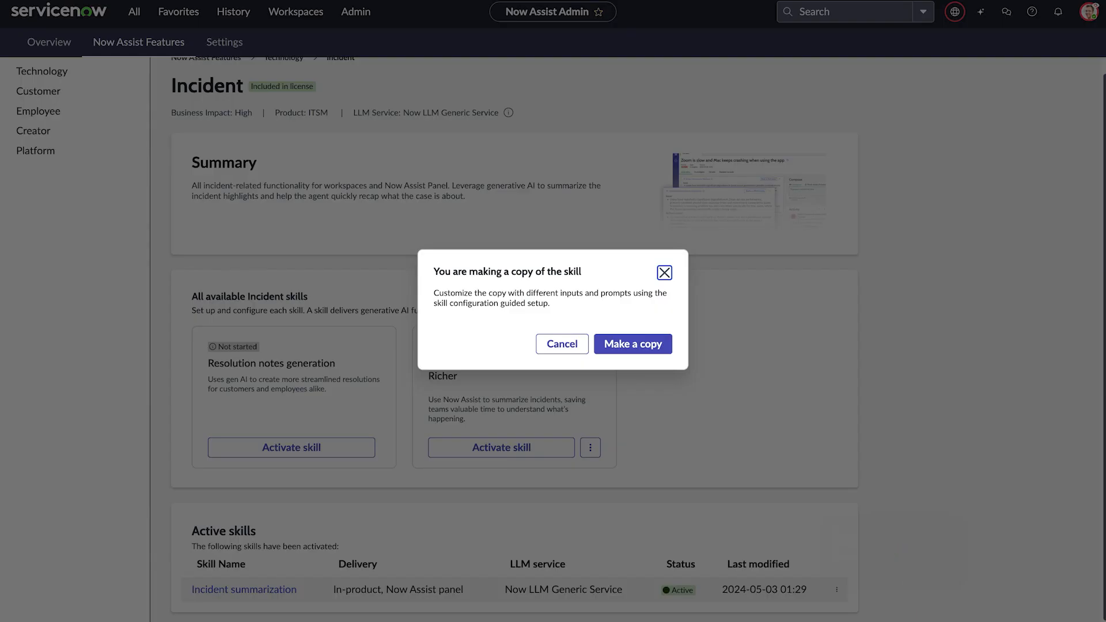
{"action": "left_click", "coordinate": [631, 344]}
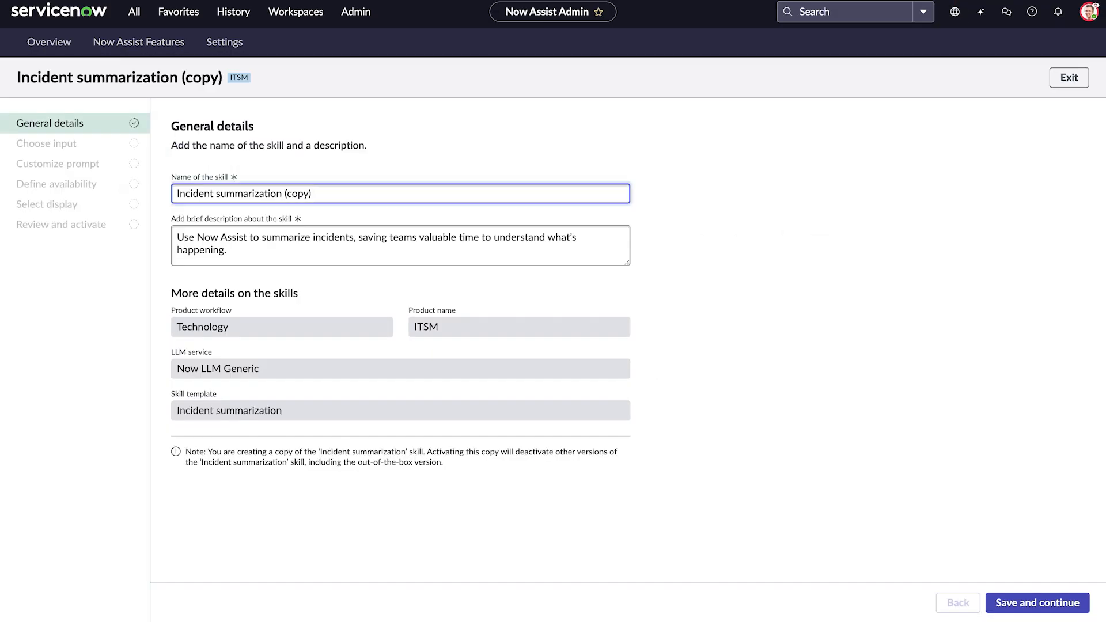
{"action": "type", "text": "Incident summarization customized - richer summar"}
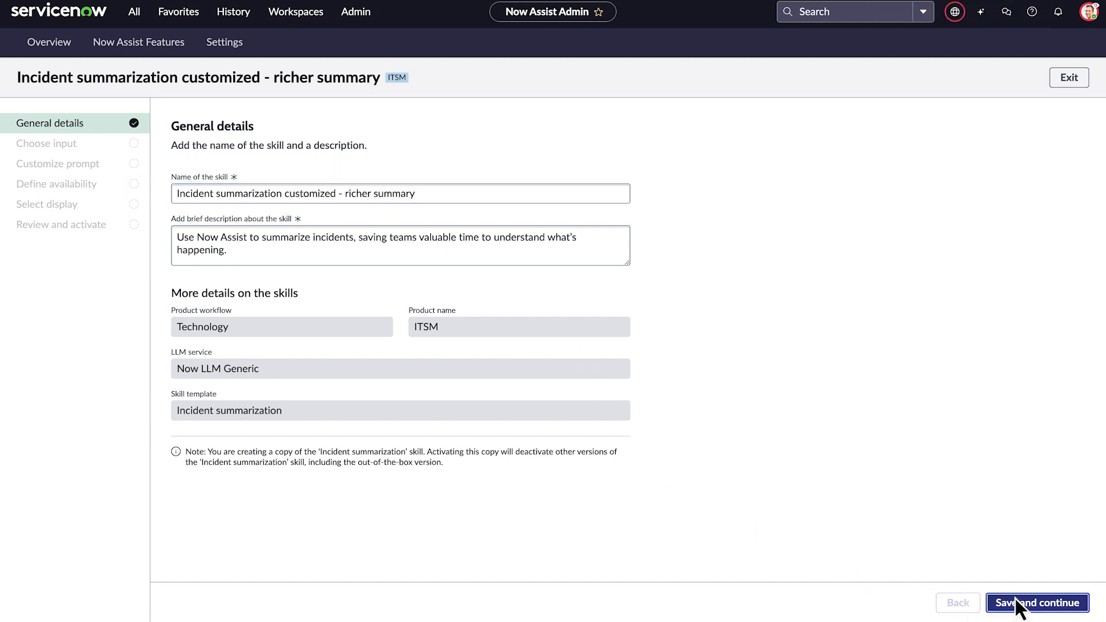
Step: Save the skill details, then add a base input field and an Email activity data source
{"action": "left_click", "coordinate": [1037, 602]}
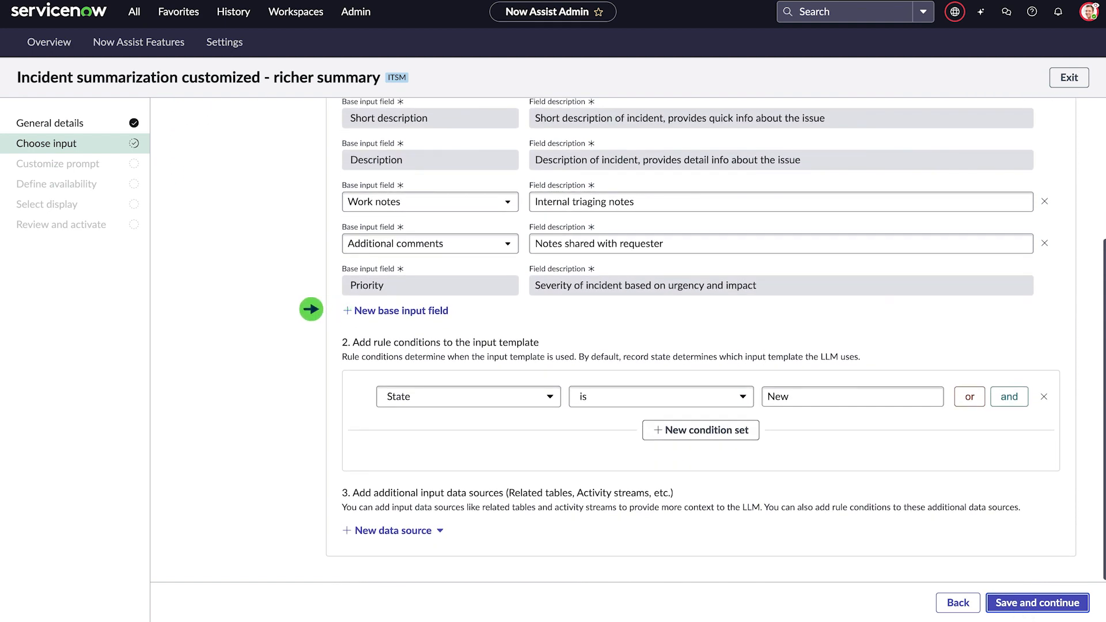
{"action": "left_click", "coordinate": [395, 310]}
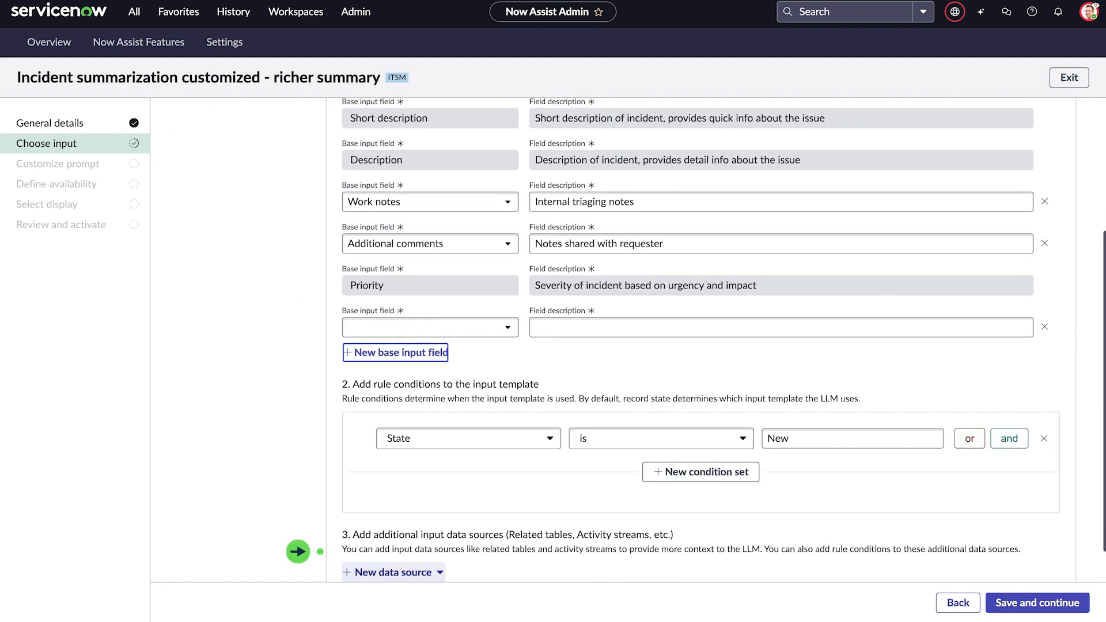
{"action": "left_click", "coordinate": [394, 572]}
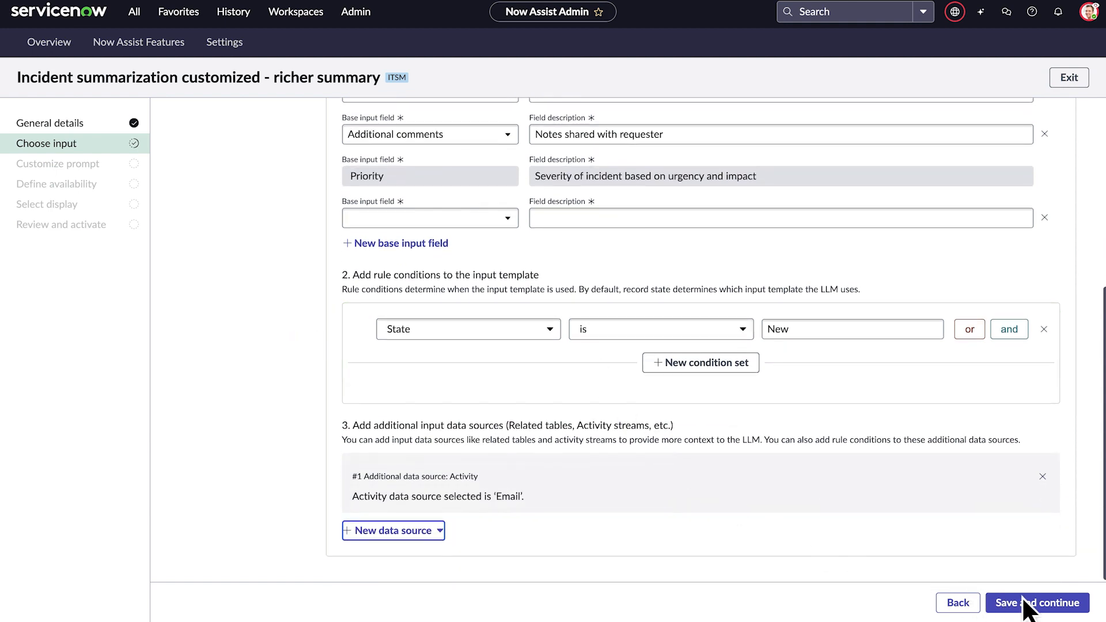
{"action": "left_click", "coordinate": [1037, 602]}
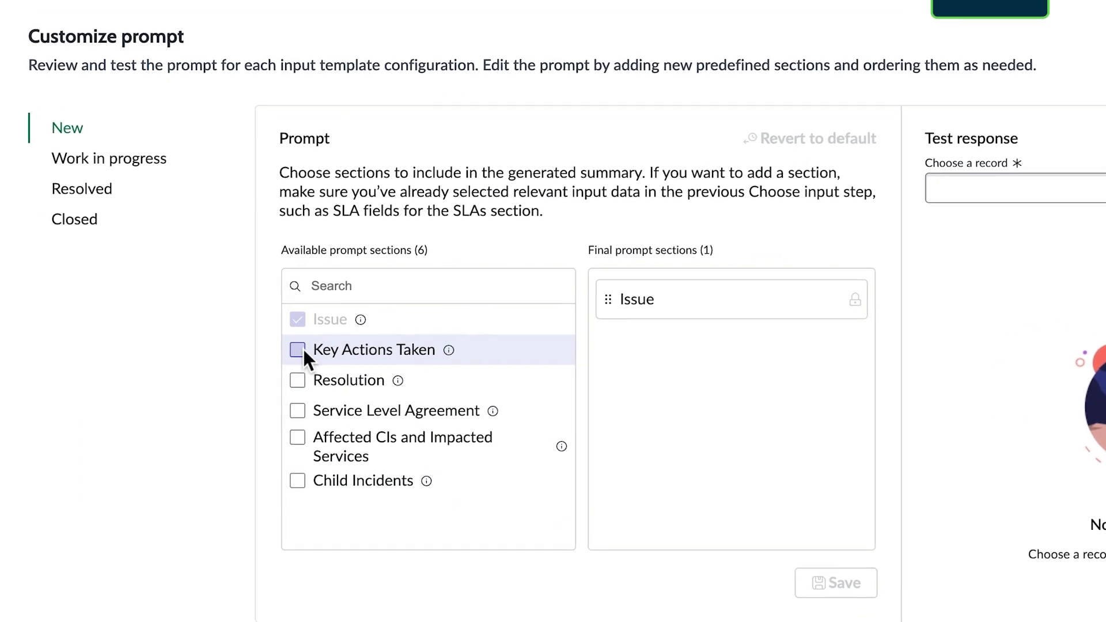
Step: Include Key Actions Taken, Resolution and Service Level Agreement as New-state prompt sections
{"action": "left_click", "coordinate": [298, 380]}
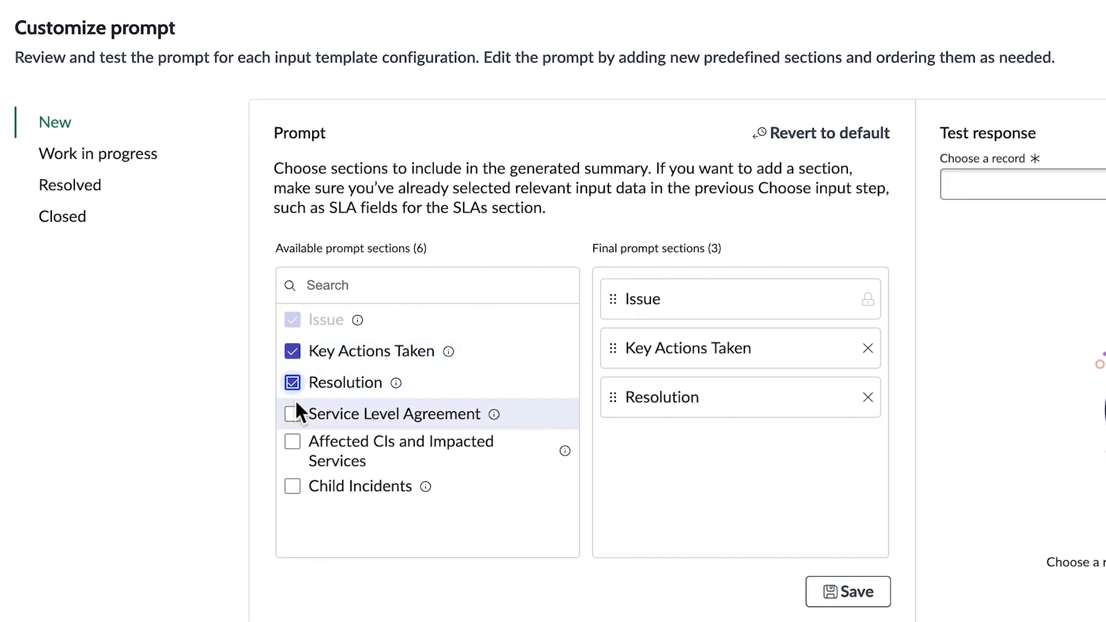
{"action": "left_click", "coordinate": [292, 414]}
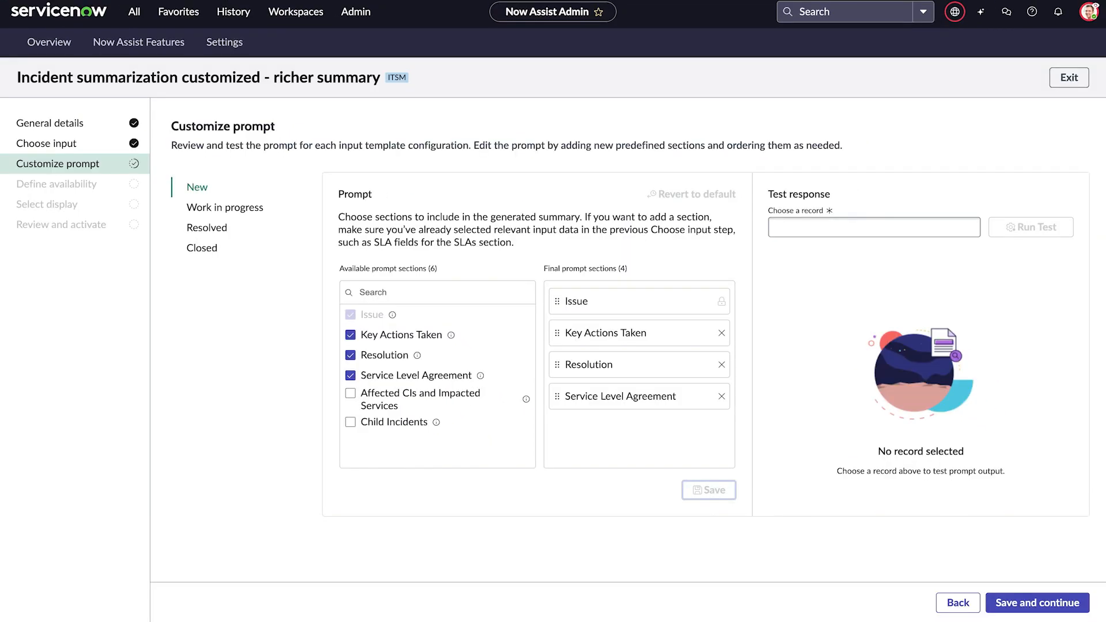
{"action": "left_click", "coordinate": [873, 227]}
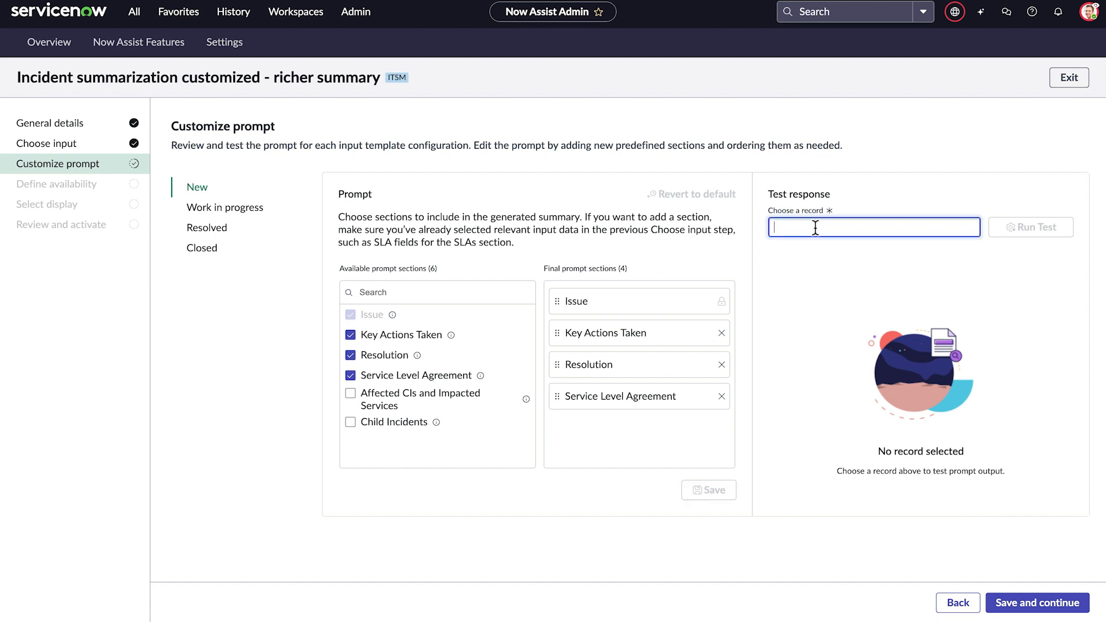
Step: Run the prompt test on incident INC0000039, then save the prompt
{"action": "type", "text": "INC0000039"}
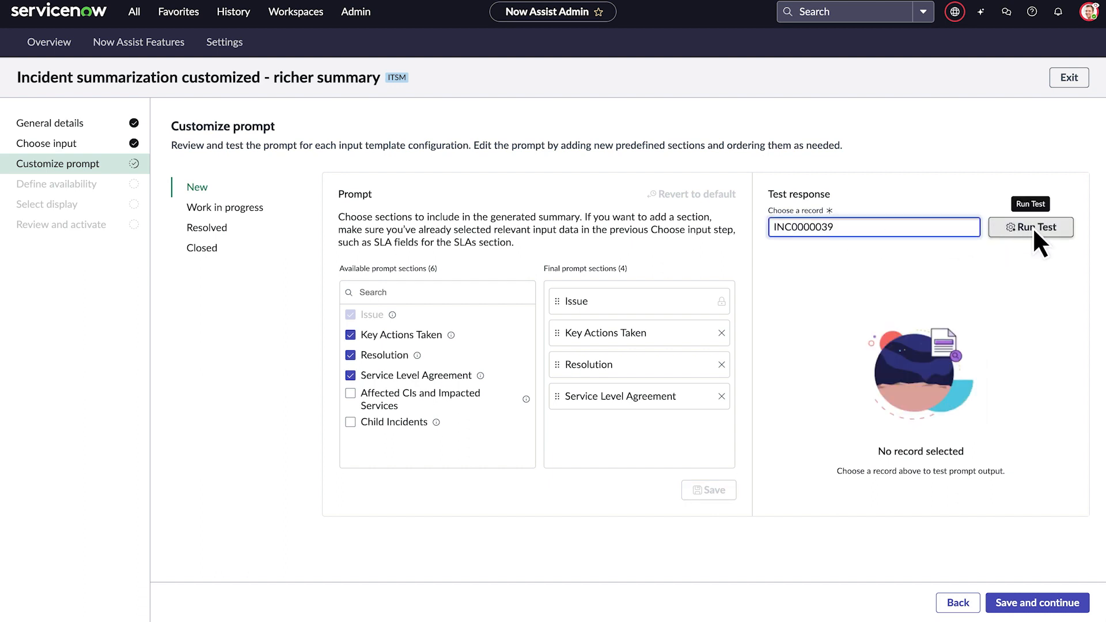
{"action": "left_click", "coordinate": [1030, 227]}
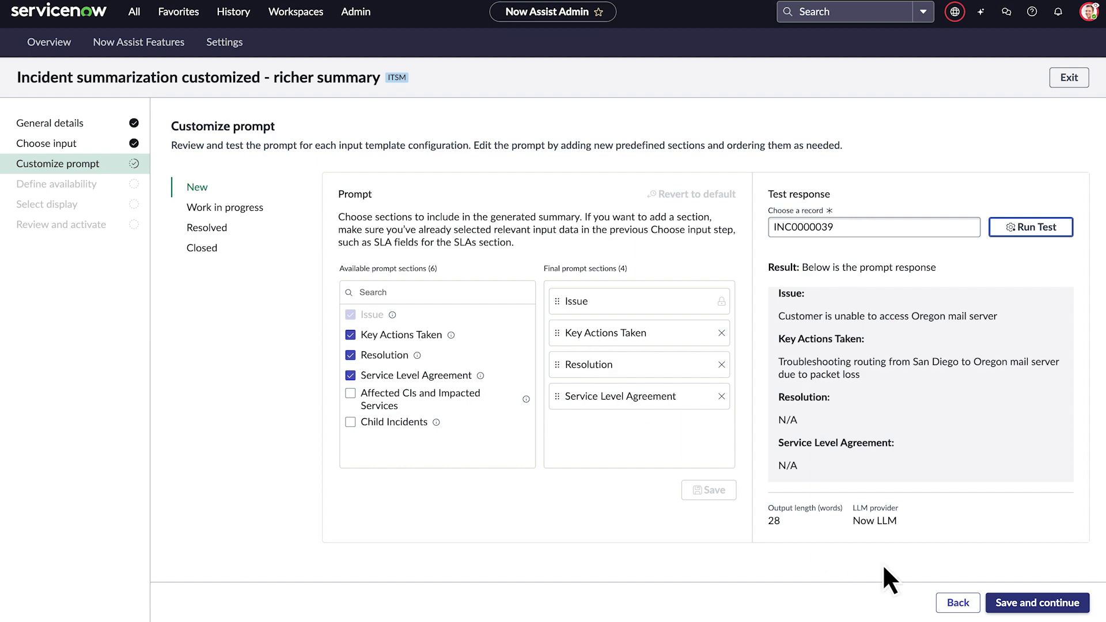
{"action": "left_click", "coordinate": [1037, 603]}
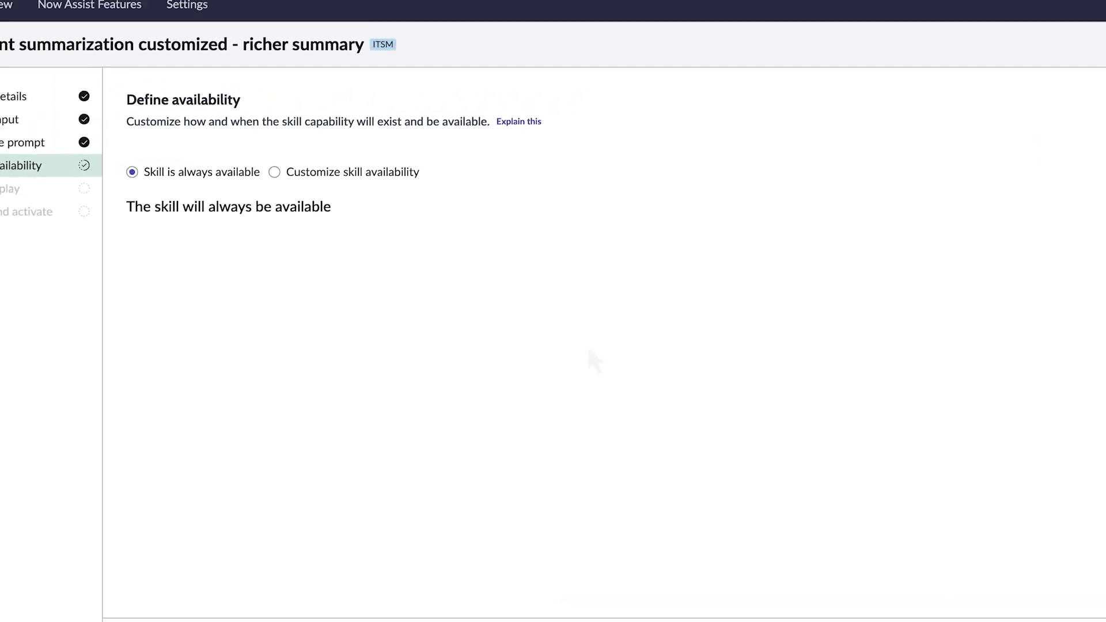
Step: Keep default availability and display, activate the richer-summary skill, and return to Incident
{"action": "left_click", "coordinate": [1037, 602]}
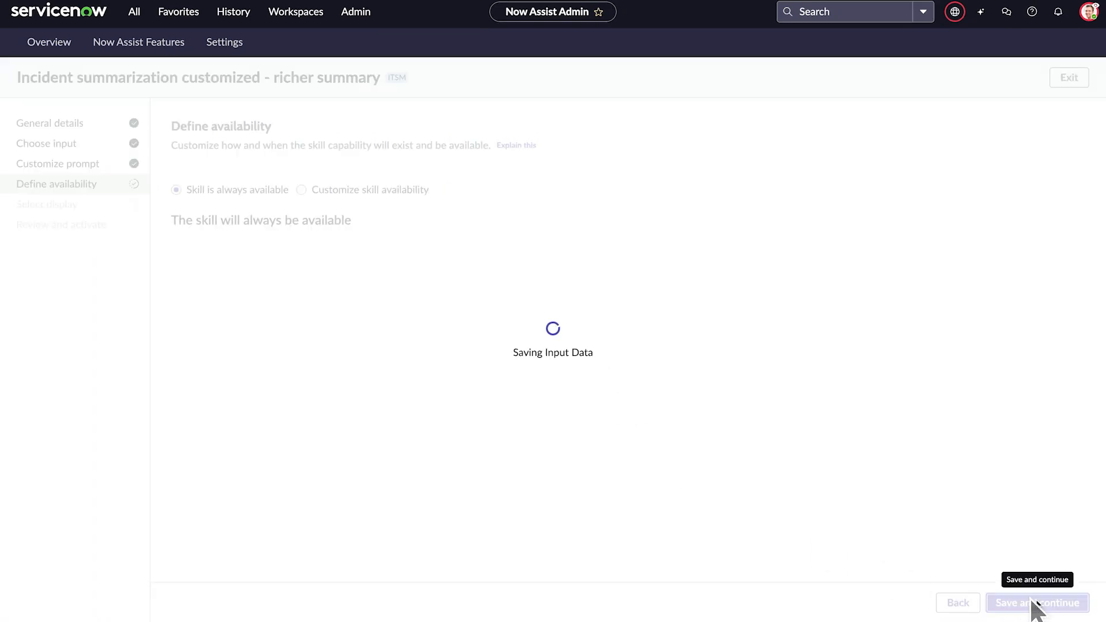
{"action": "left_click", "coordinate": [1038, 603]}
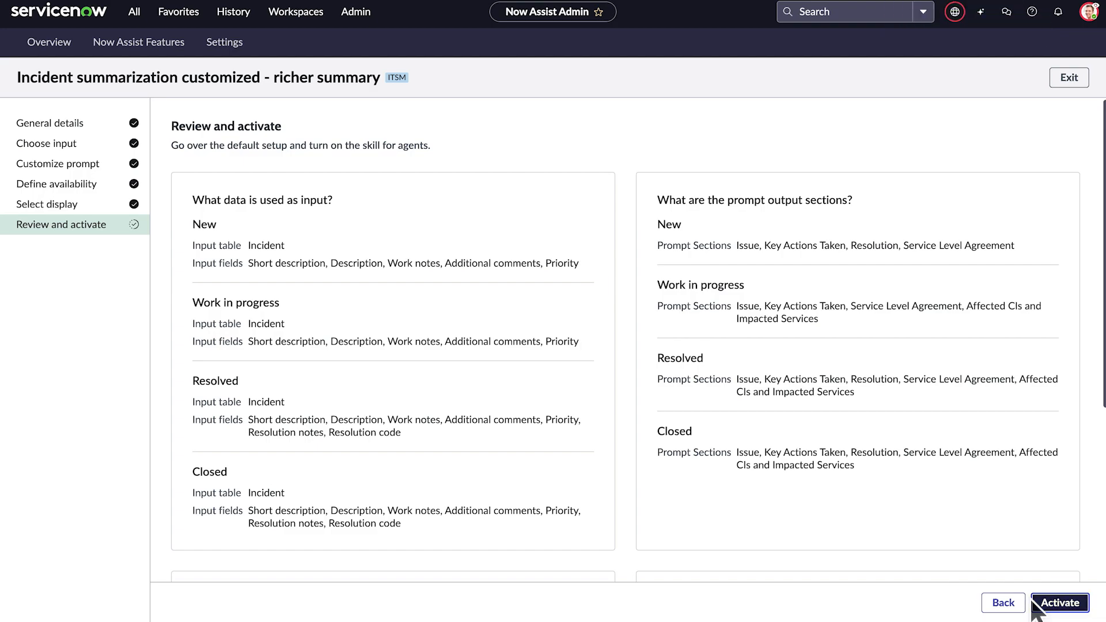
{"action": "left_click", "coordinate": [1060, 603]}
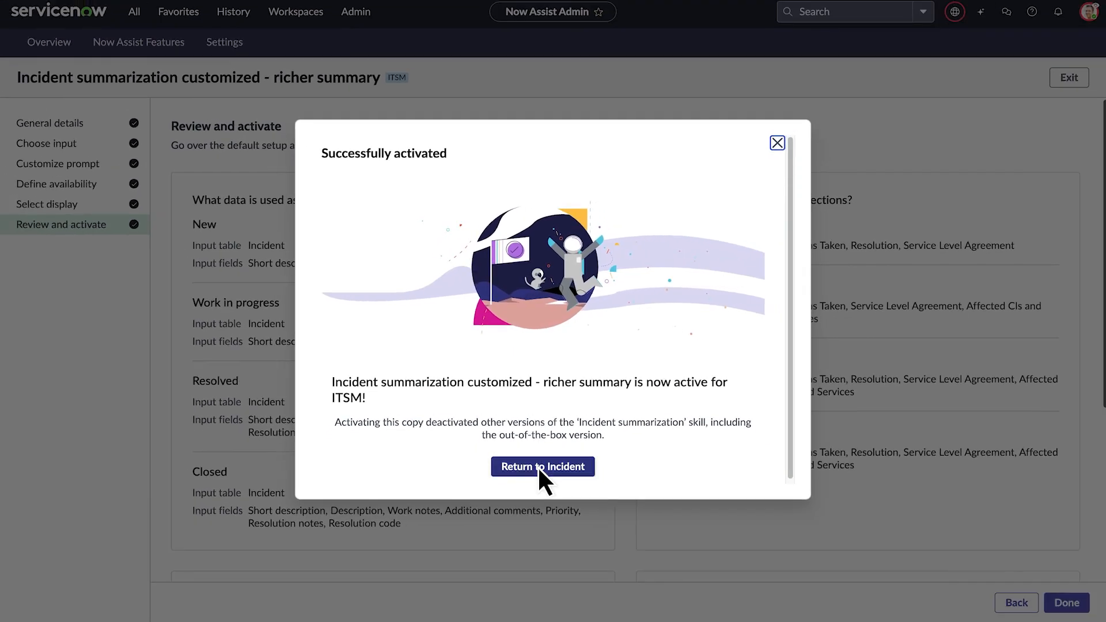
{"action": "left_click", "coordinate": [542, 466]}
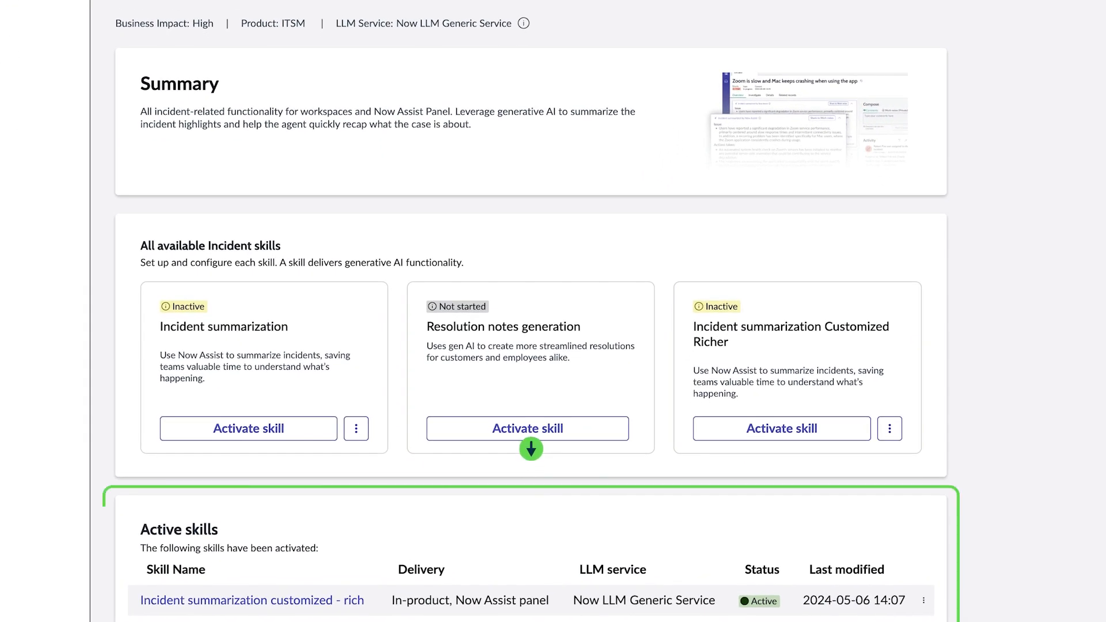